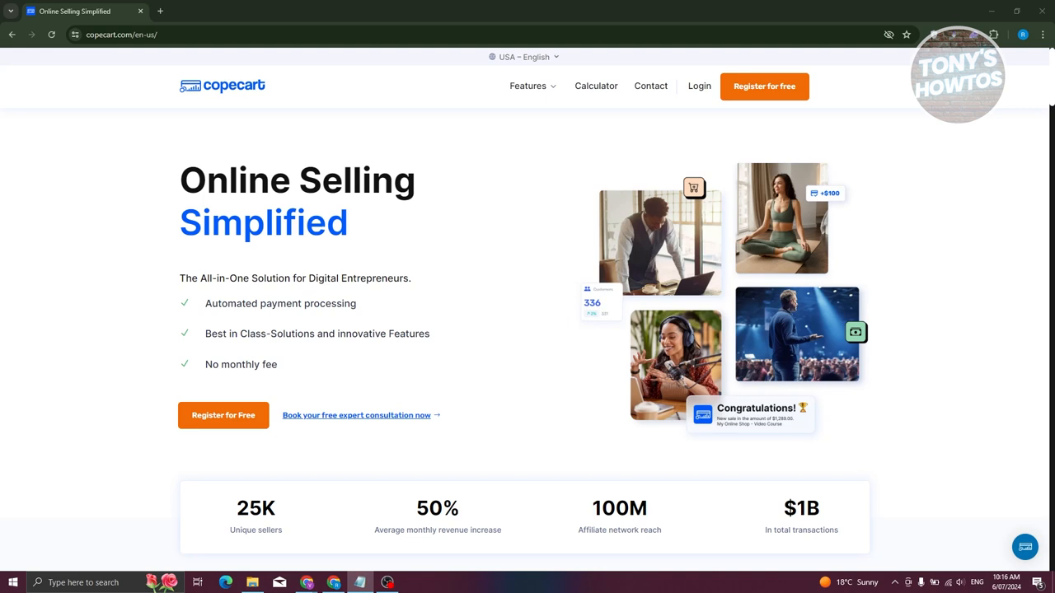
pyautogui.moveTo(192, 291)
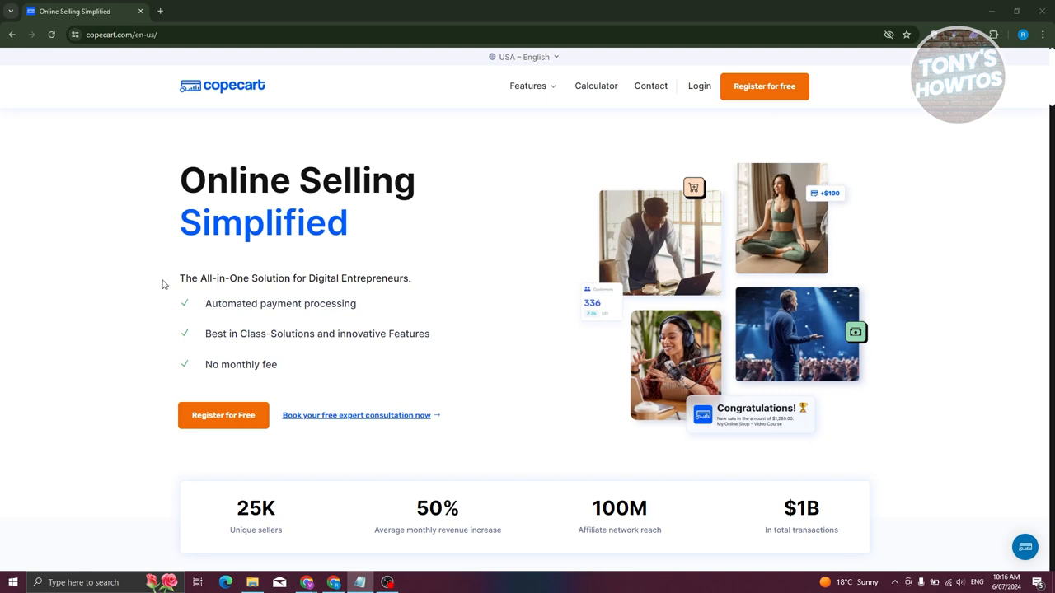
pyautogui.moveTo(175, 284)
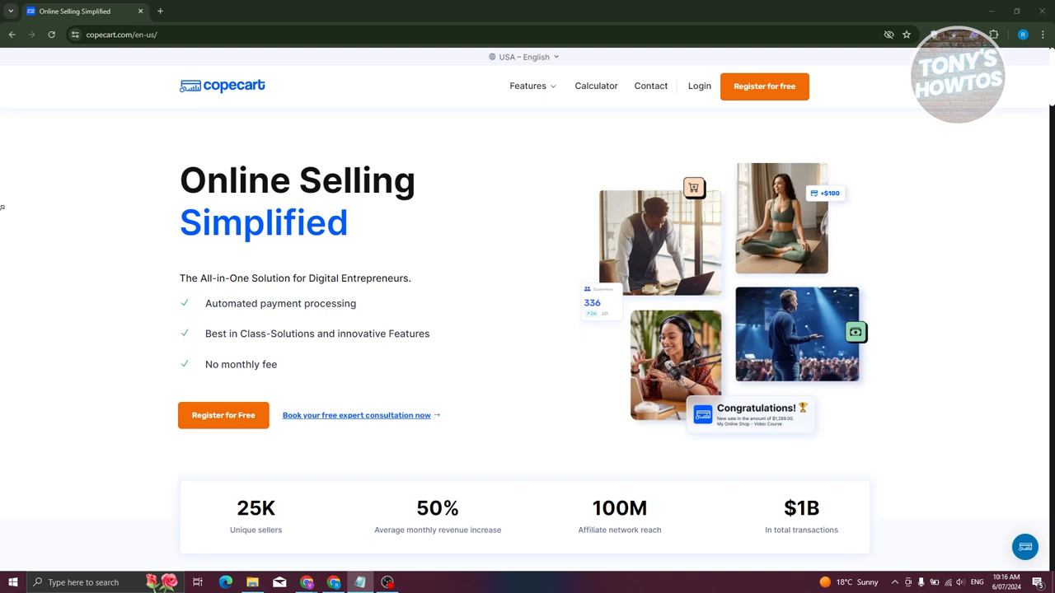
# Step: Review the Automated Invoicing page's benefit cards: more time, better overview, clear structure
pyautogui.click(528, 86)
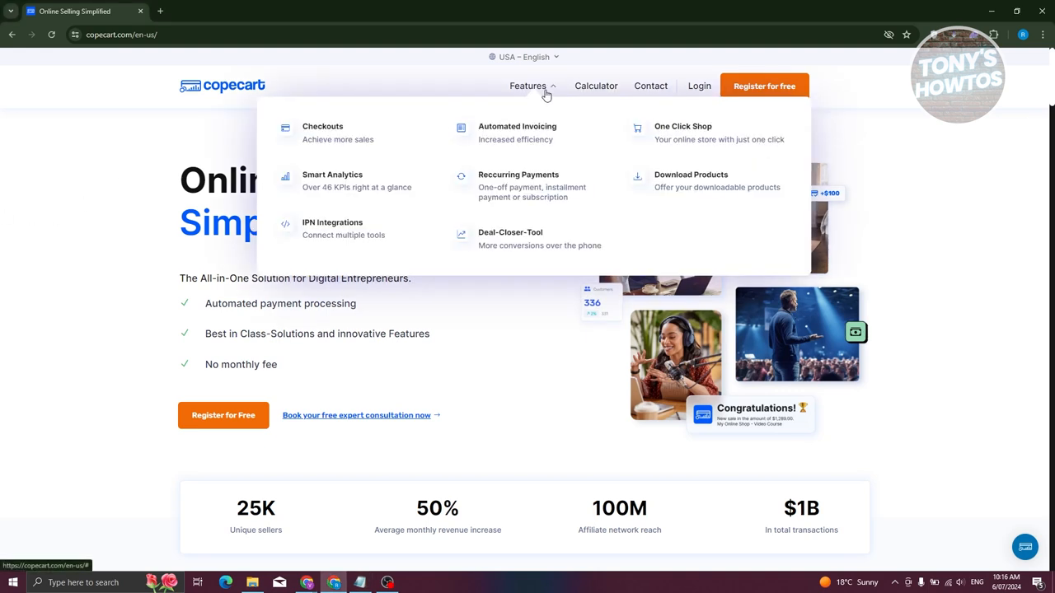
pyautogui.moveTo(338, 137)
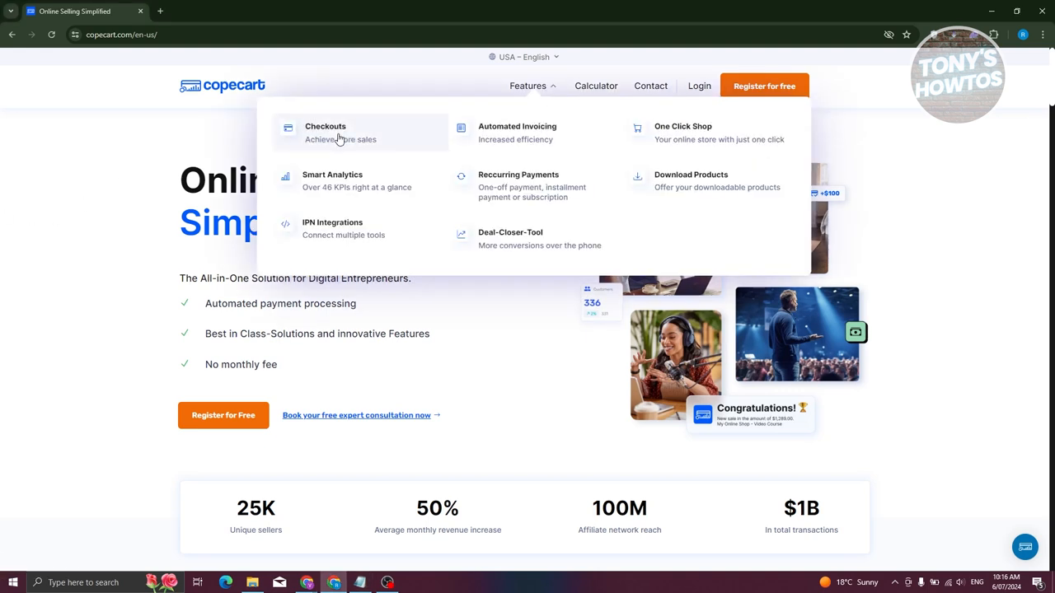
pyautogui.moveTo(593, 131)
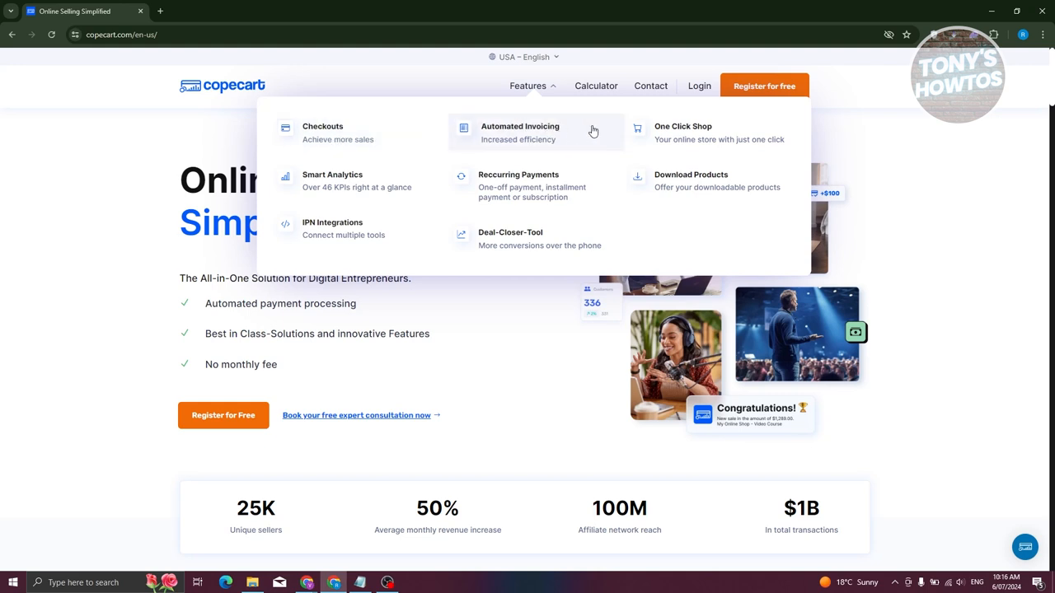
pyautogui.moveTo(369, 181)
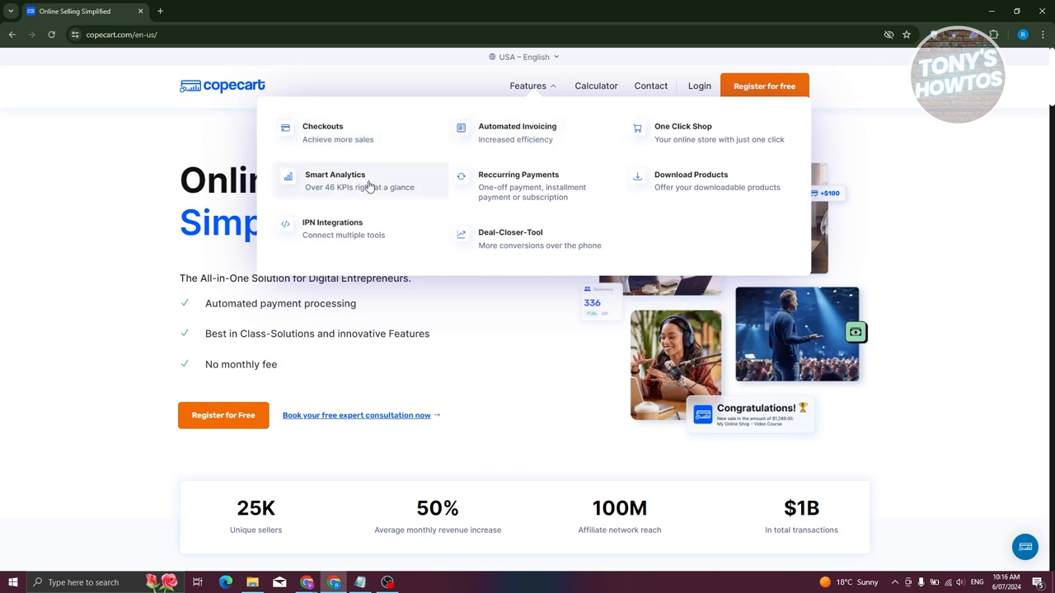
pyautogui.moveTo(358, 238)
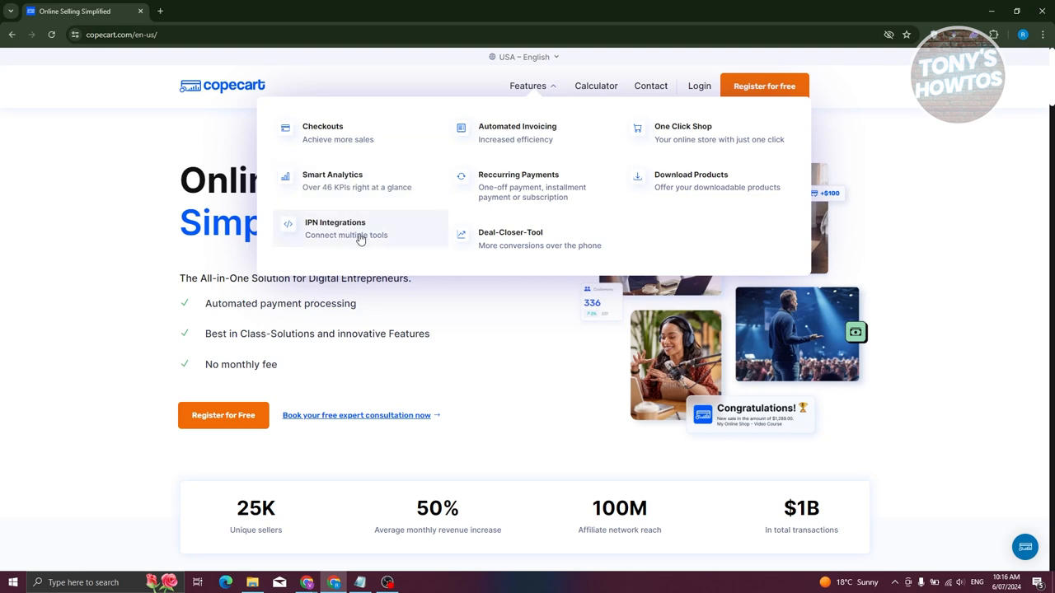
pyautogui.moveTo(508, 224)
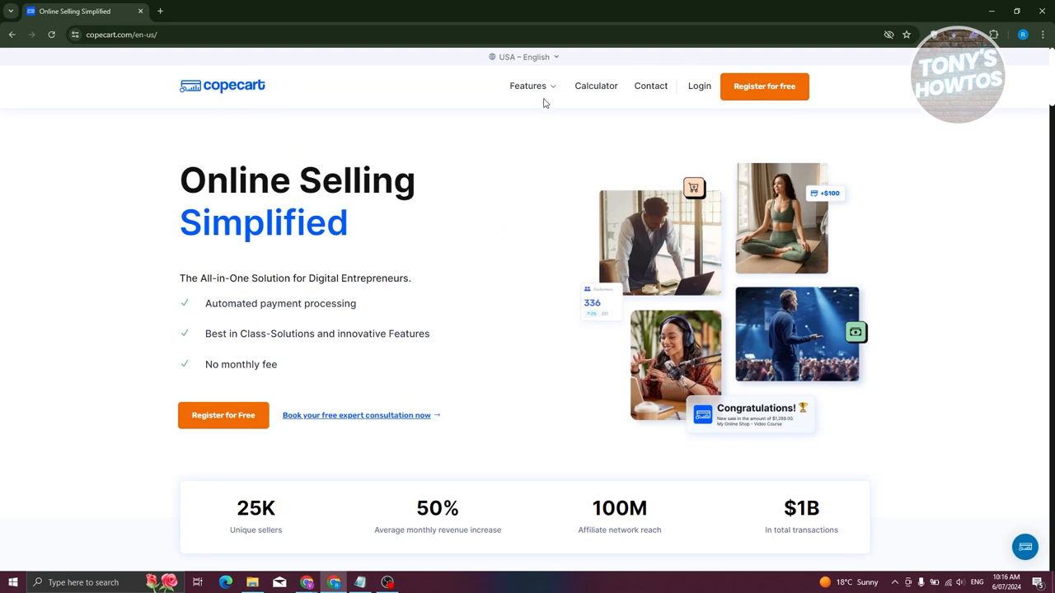
pyautogui.click(527, 86)
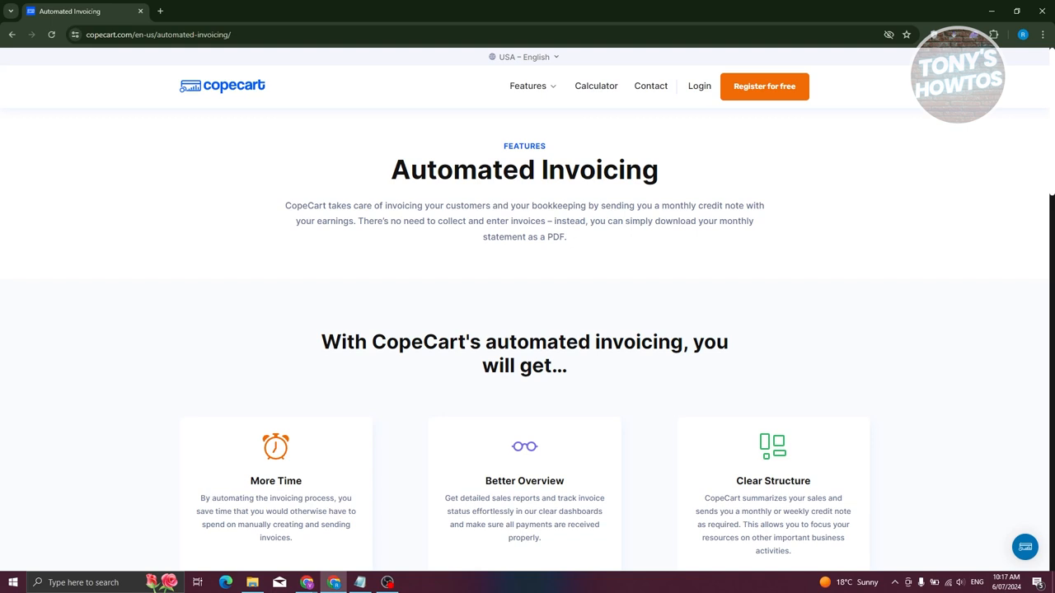
pyautogui.scroll(-3)
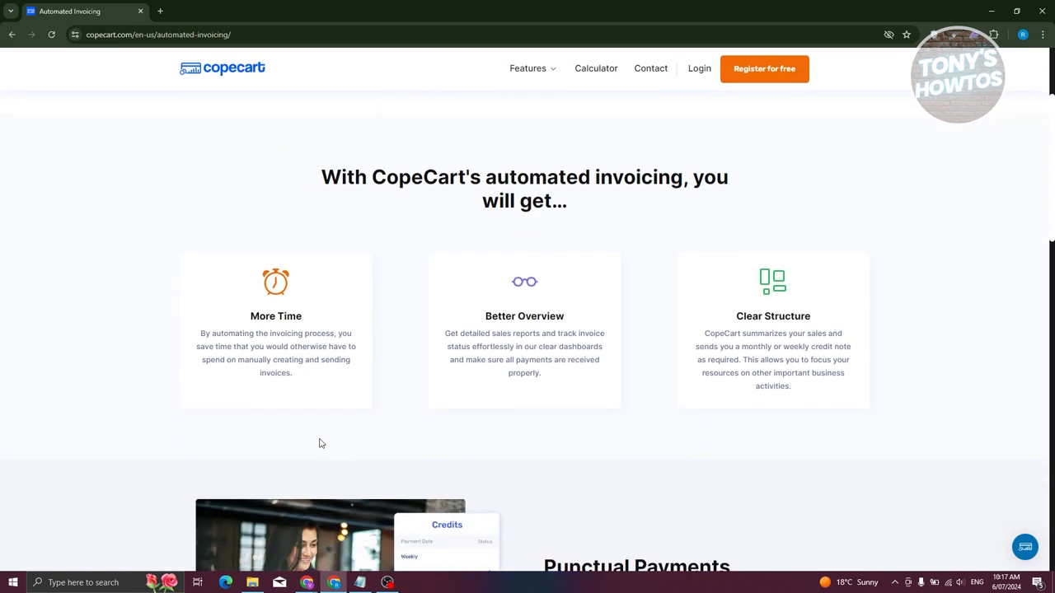
pyautogui.moveTo(324, 432)
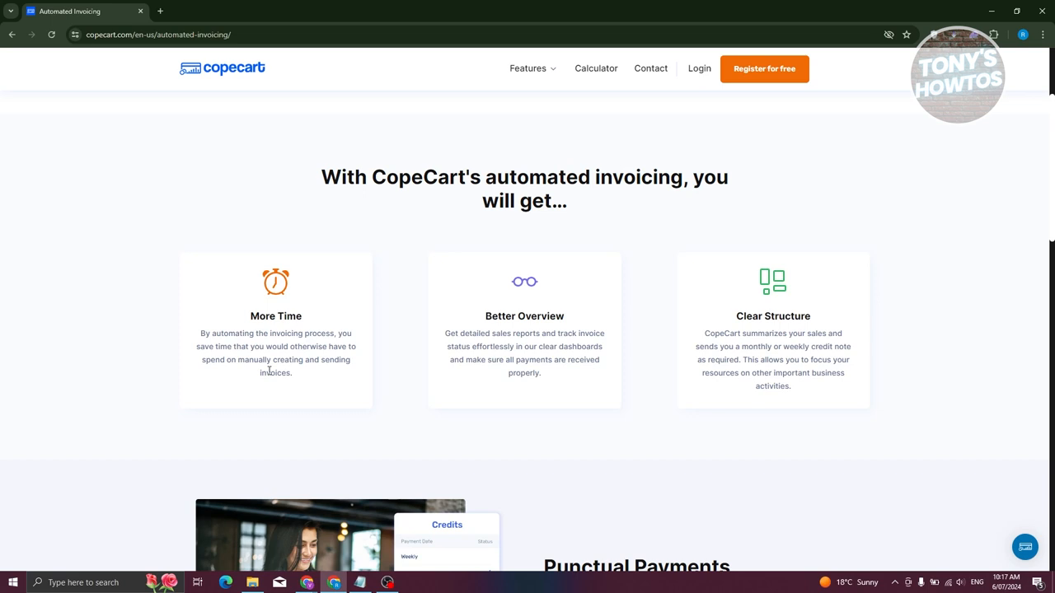
pyautogui.moveTo(337, 387)
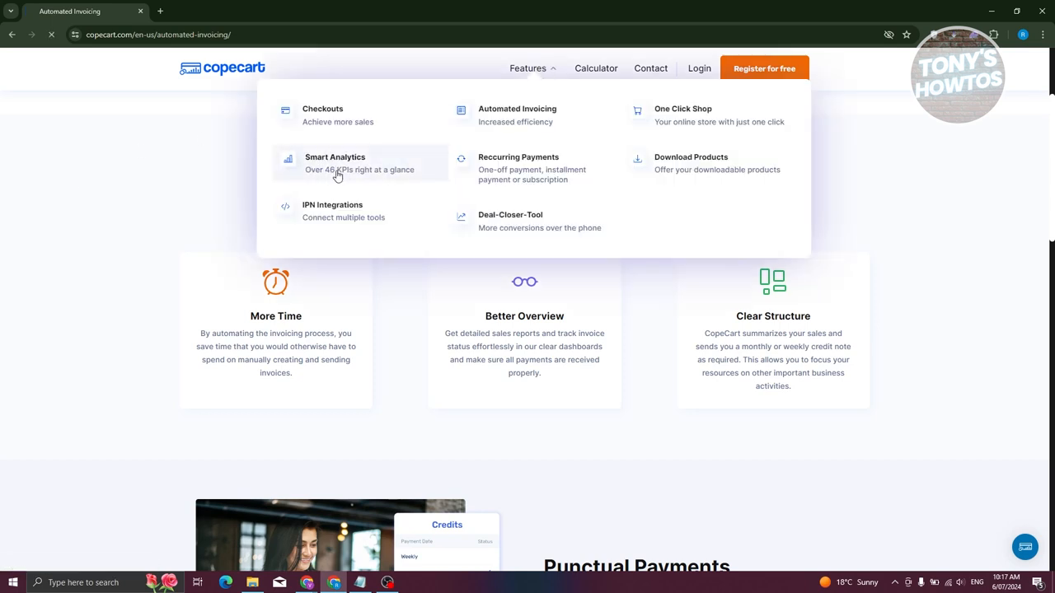
# Step: Review the Smart Analytics page: performance analytics, measurable growth, customer segmentation
pyautogui.click(334, 162)
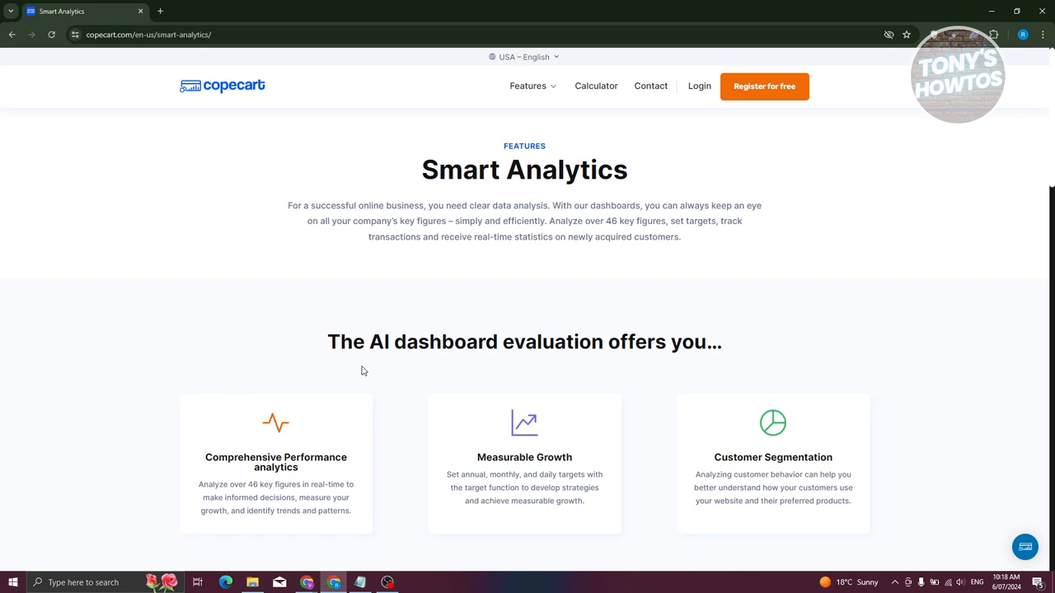
pyautogui.scroll(-3)
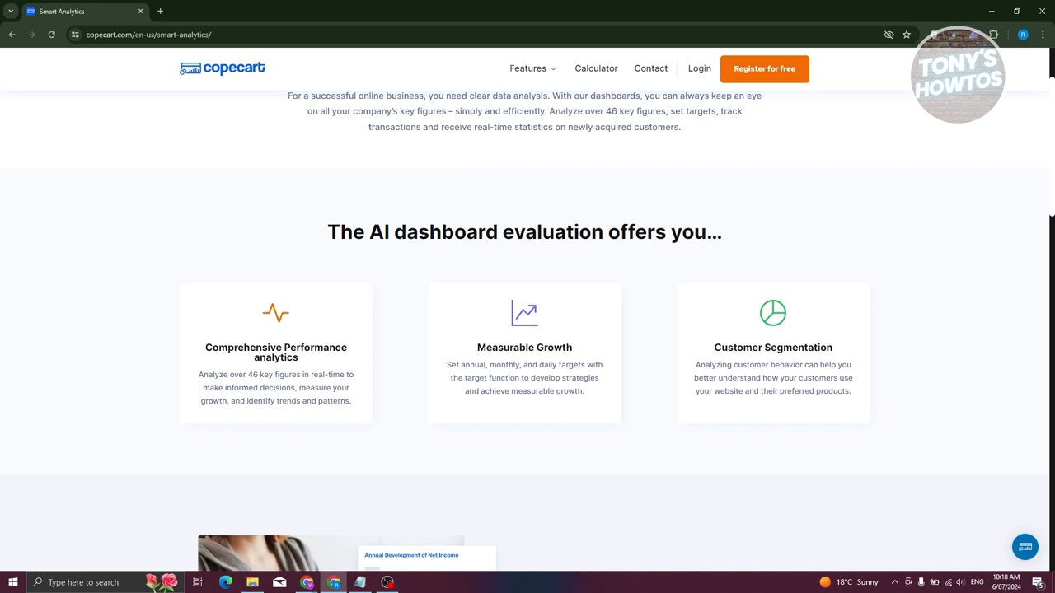
pyautogui.moveTo(439, 128)
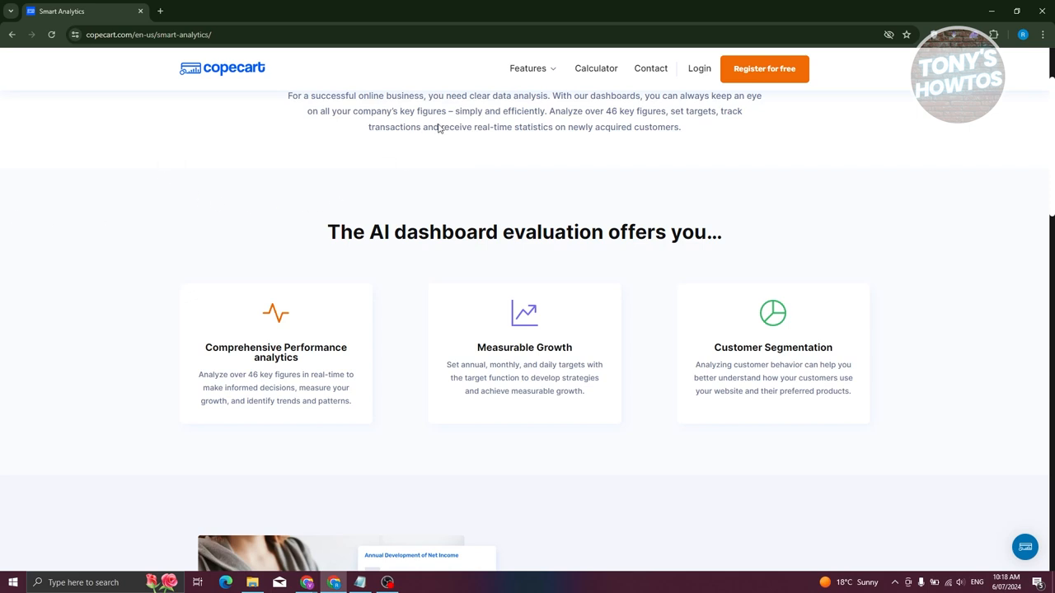
# Step: Review the IPN Integrations page: less effort, step-by-step instructions, automated processes
pyautogui.click(529, 69)
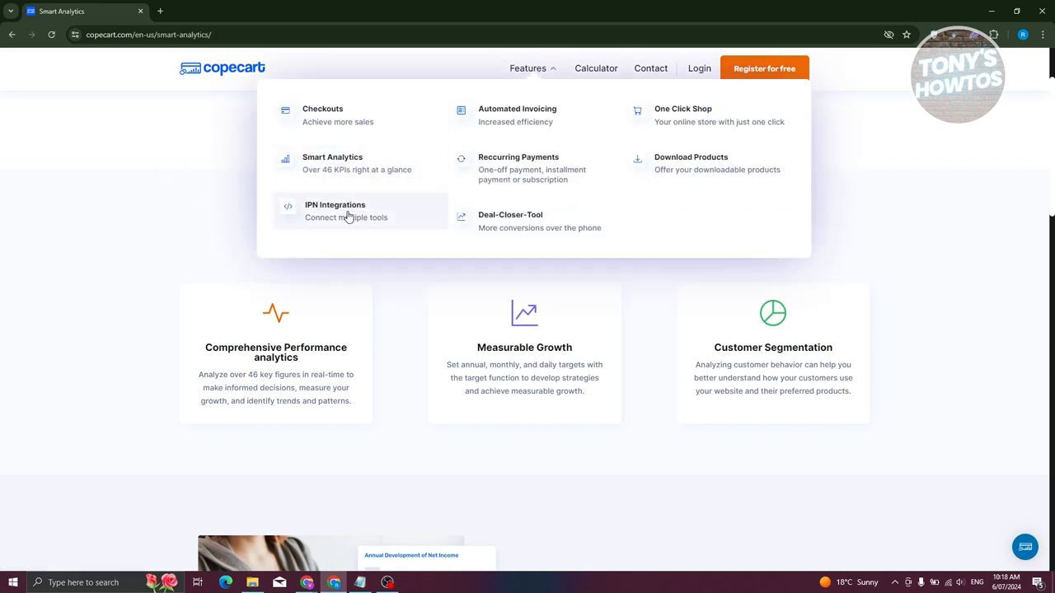
pyautogui.click(334, 204)
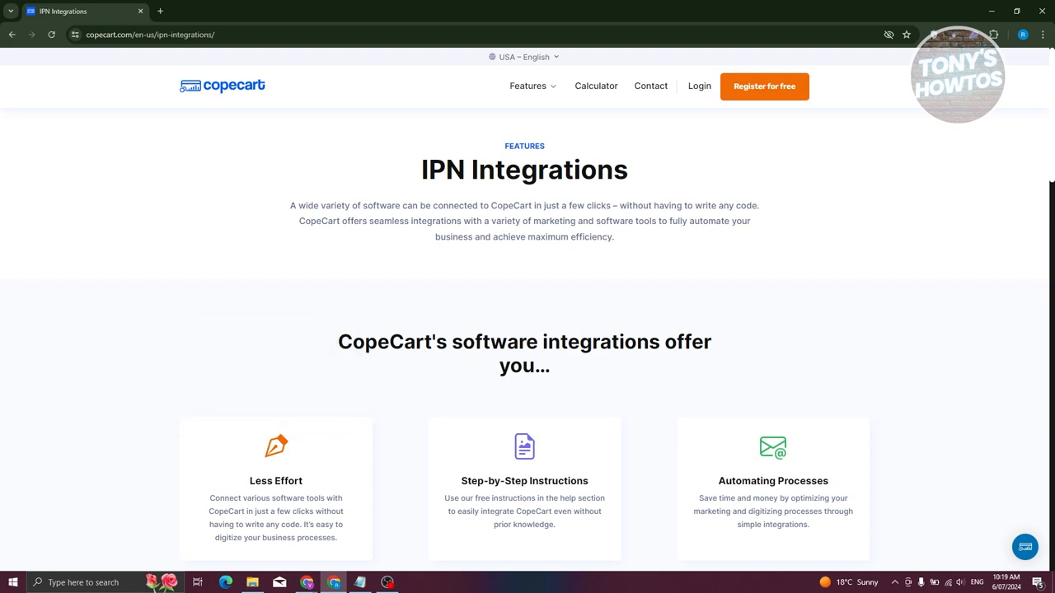
pyautogui.scroll(-3)
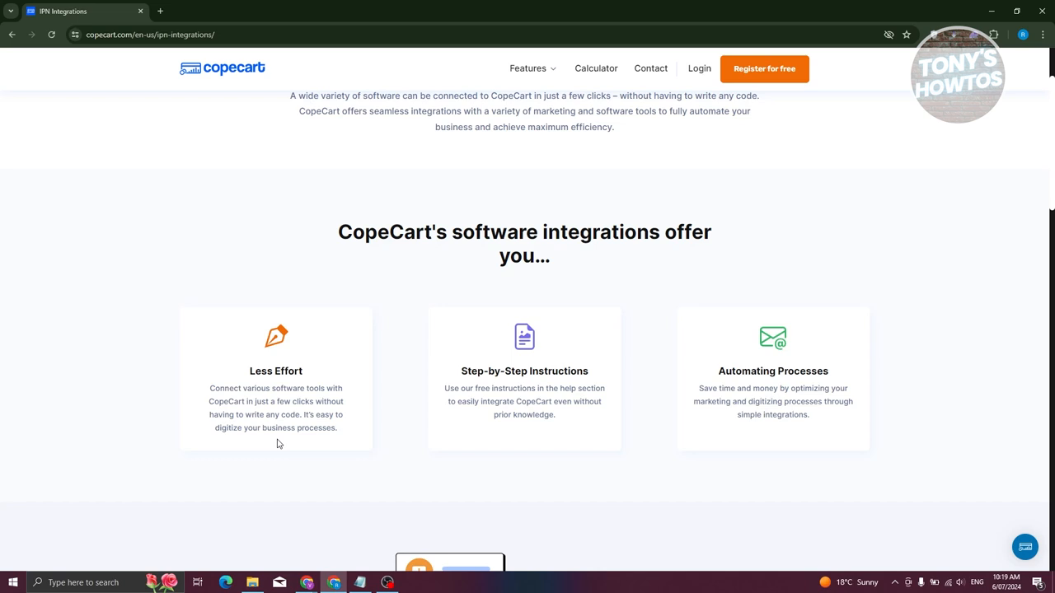
pyautogui.moveTo(277, 434)
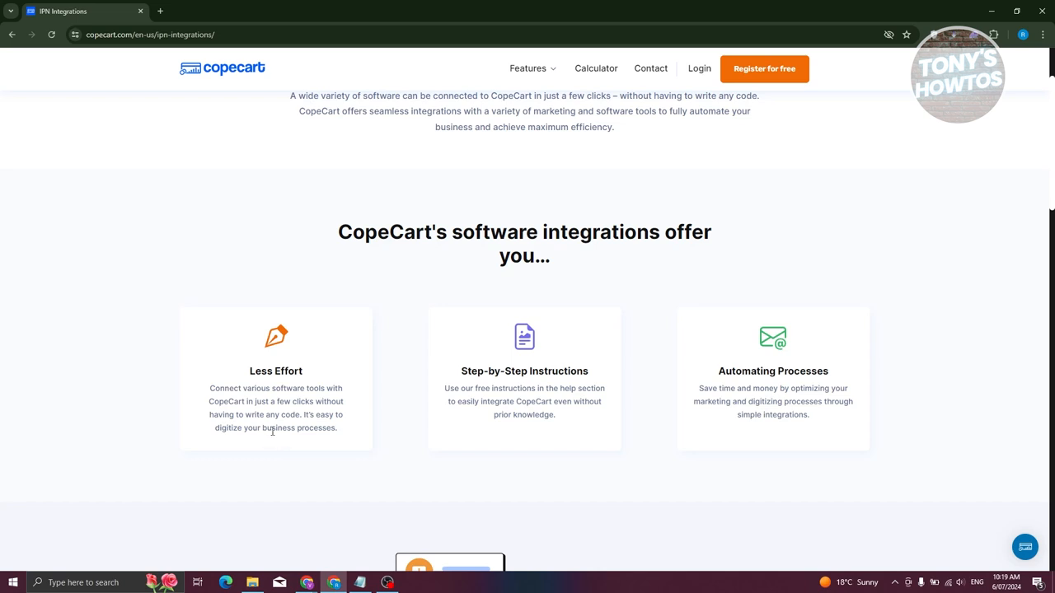
pyautogui.scroll(3)
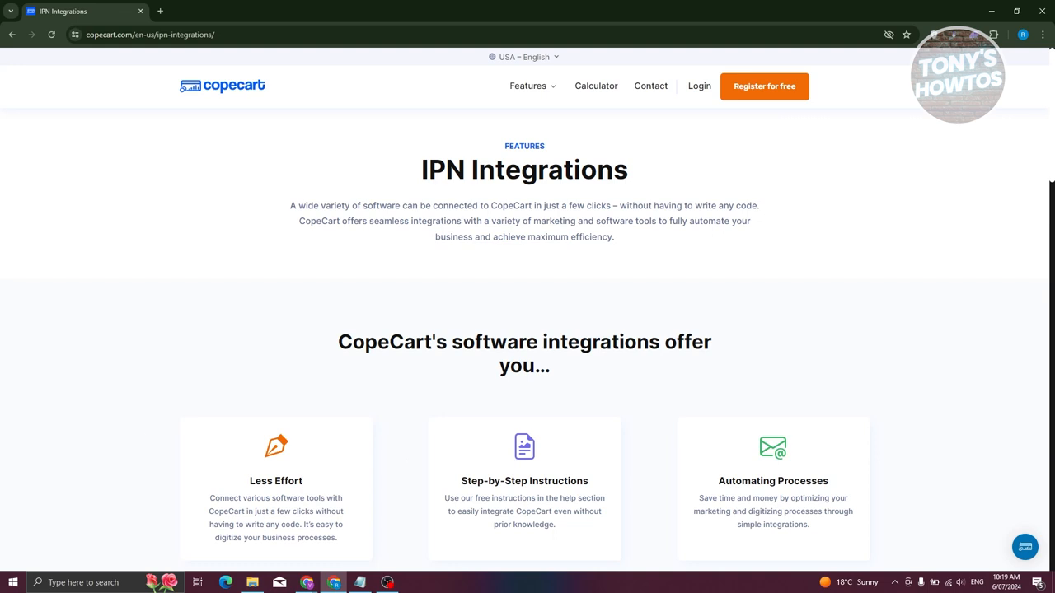
pyautogui.moveTo(223, 349)
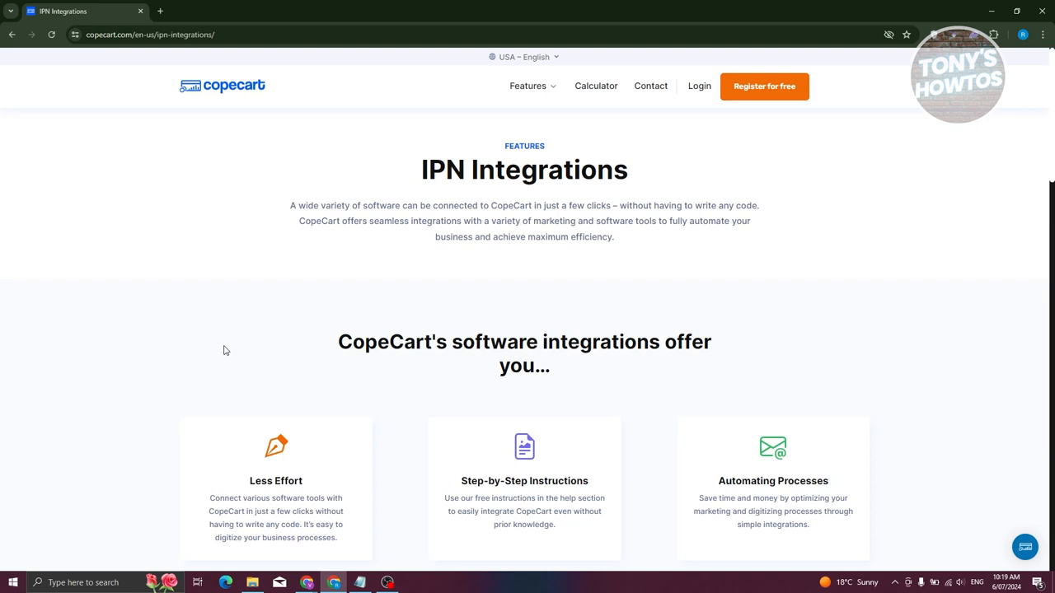
pyautogui.moveTo(211, 346)
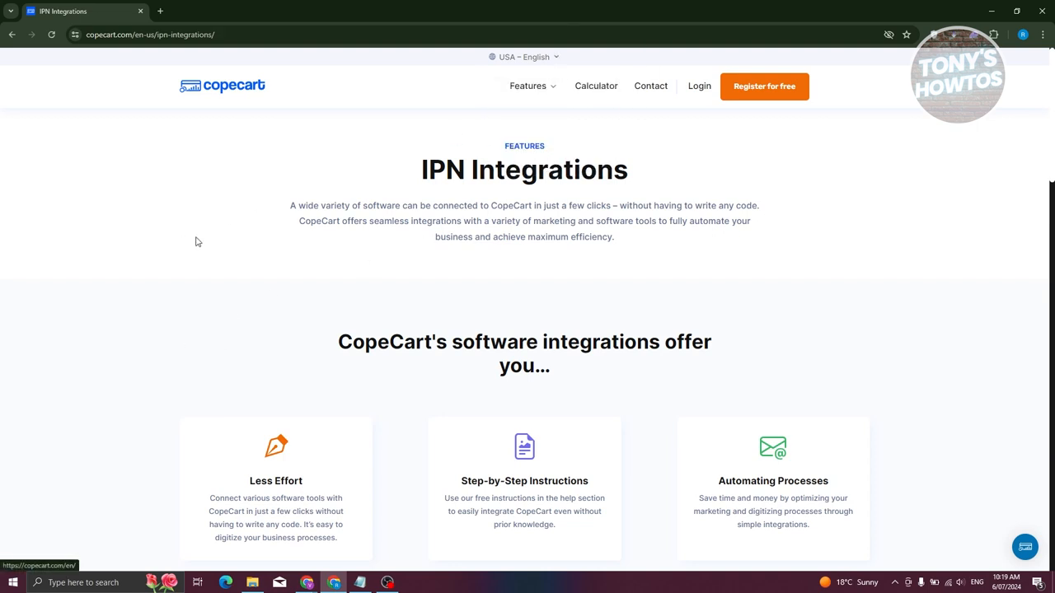
pyautogui.click(527, 86)
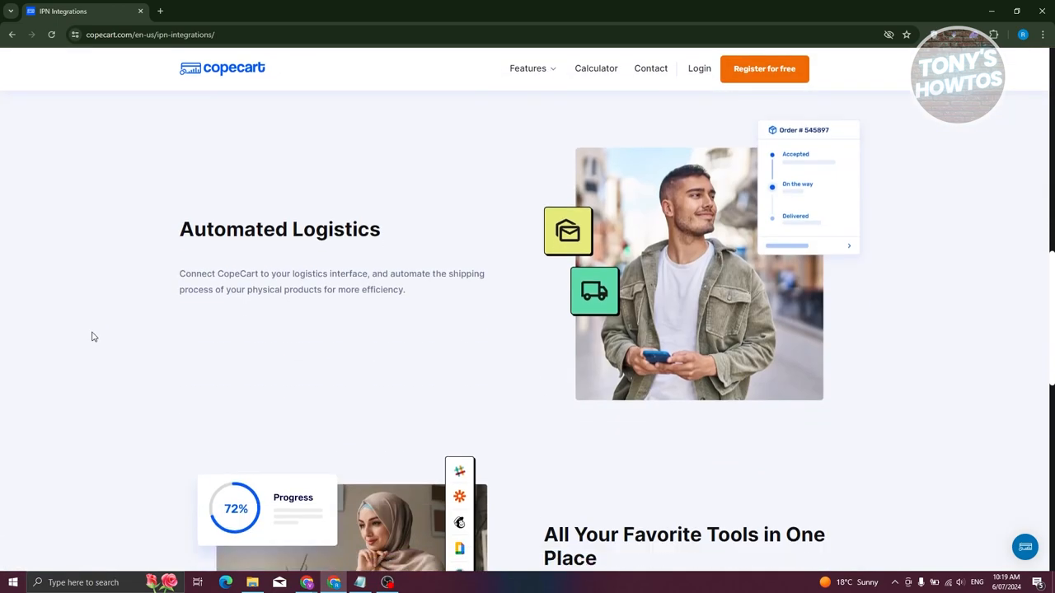
pyautogui.scroll(-3)
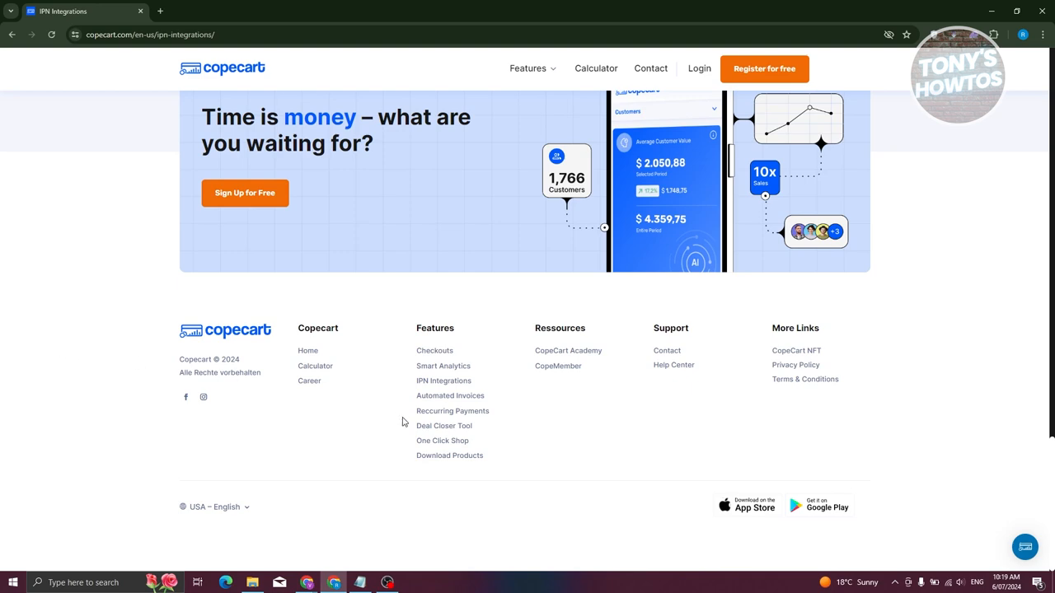
pyautogui.moveTo(449, 456)
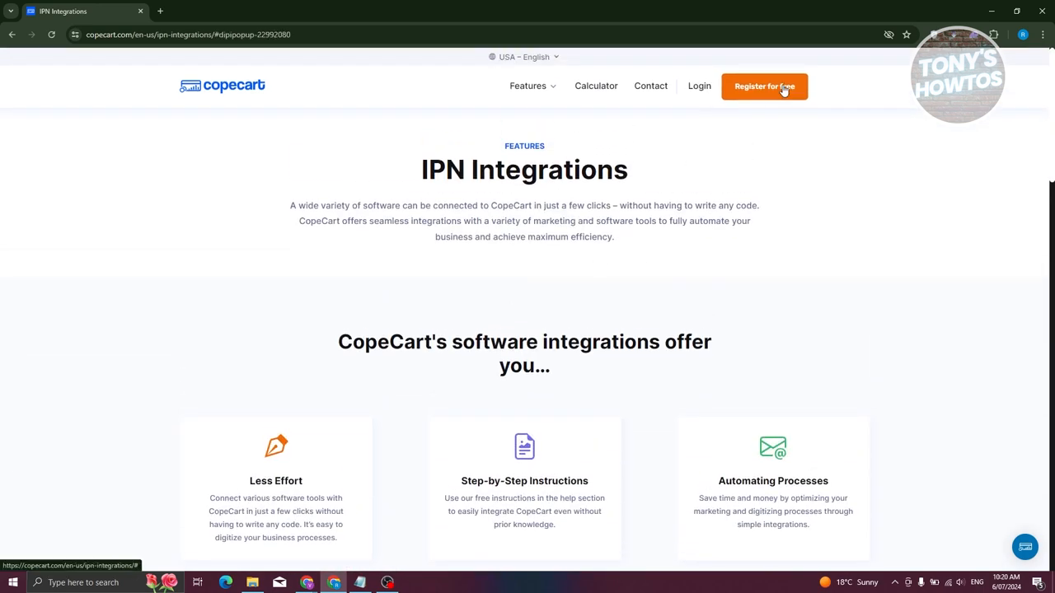
# Step: Register for free as an Affiliate, landing on the Basic information sign-up step
pyautogui.click(763, 86)
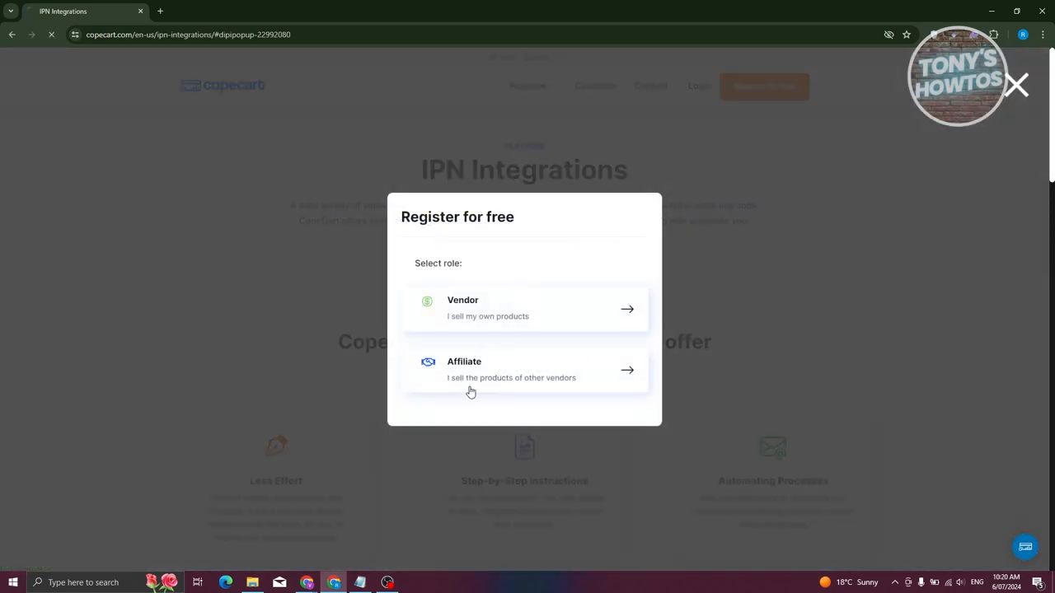
pyautogui.click(524, 369)
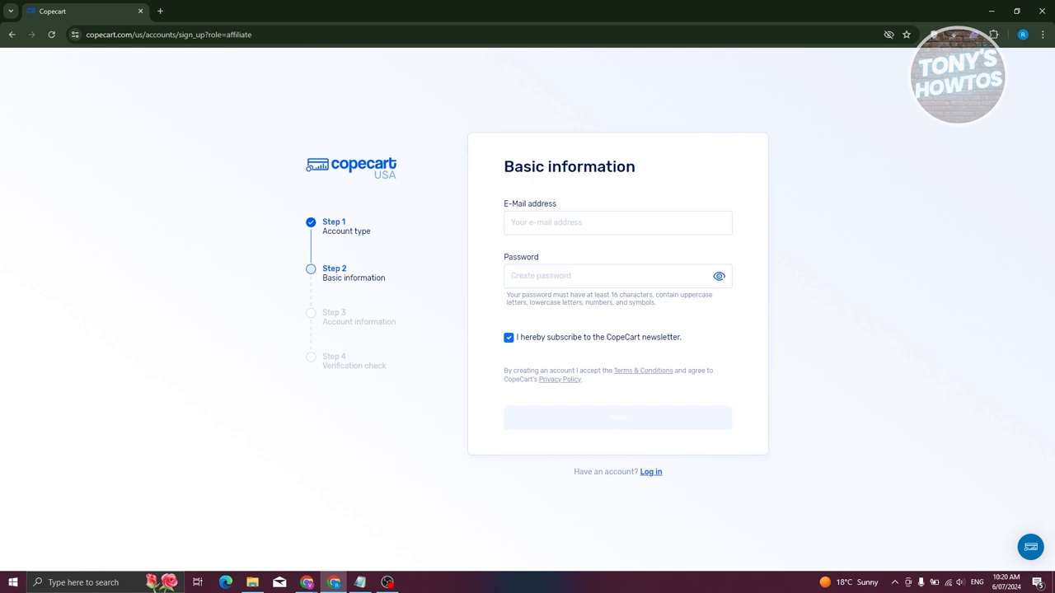
pyautogui.click(617, 222)
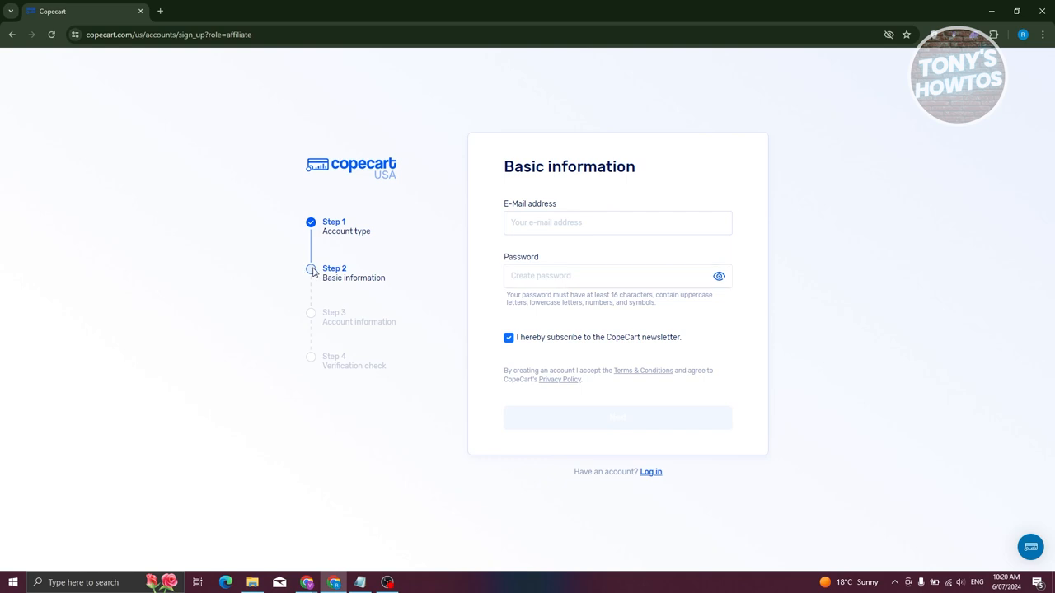
pyautogui.moveTo(319, 277)
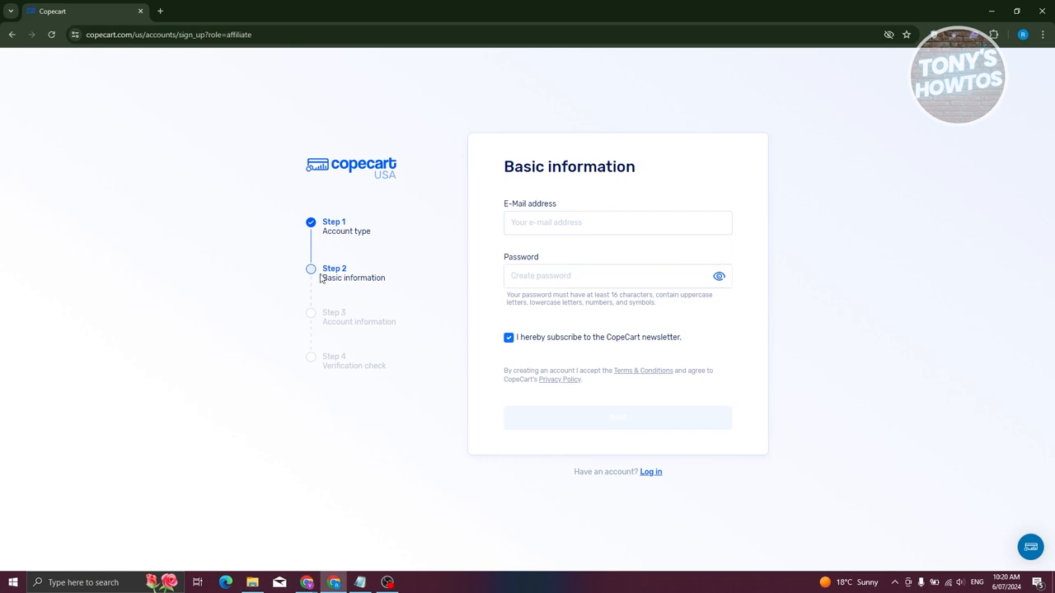
pyautogui.moveTo(352, 336)
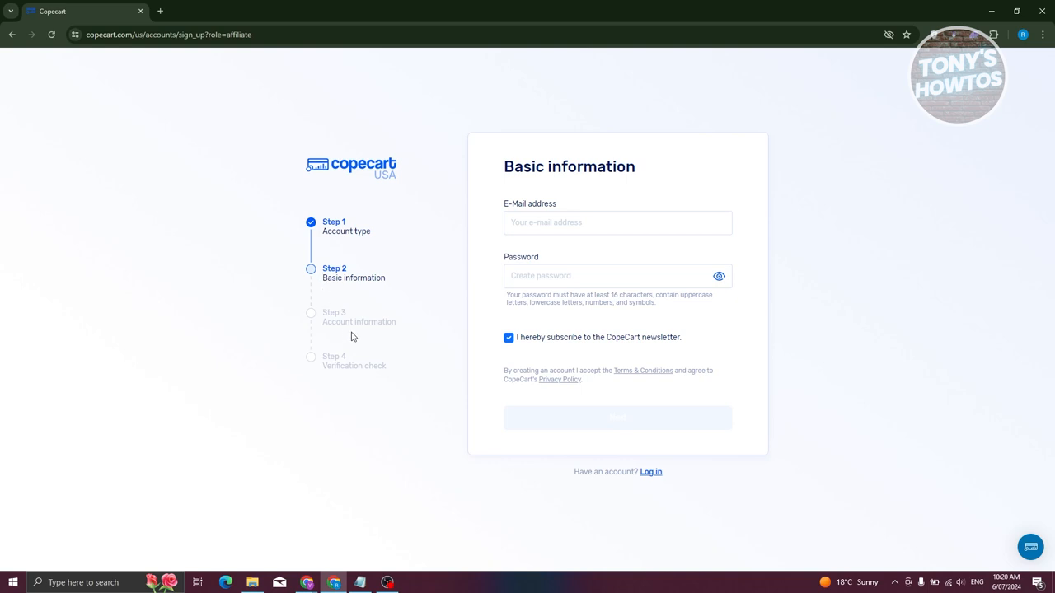
pyautogui.moveTo(288, 386)
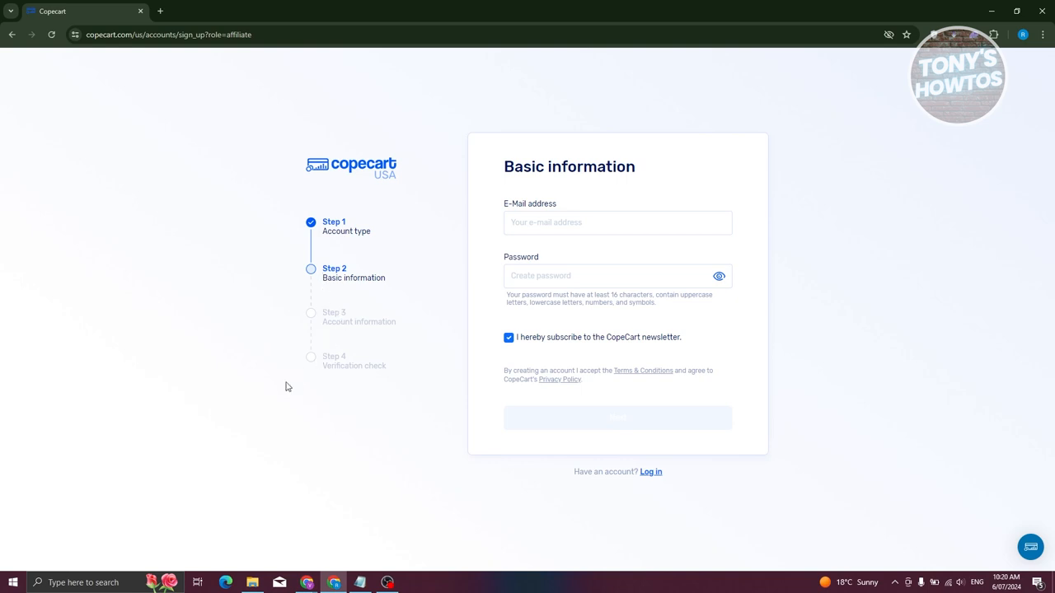
pyautogui.moveTo(182, 420)
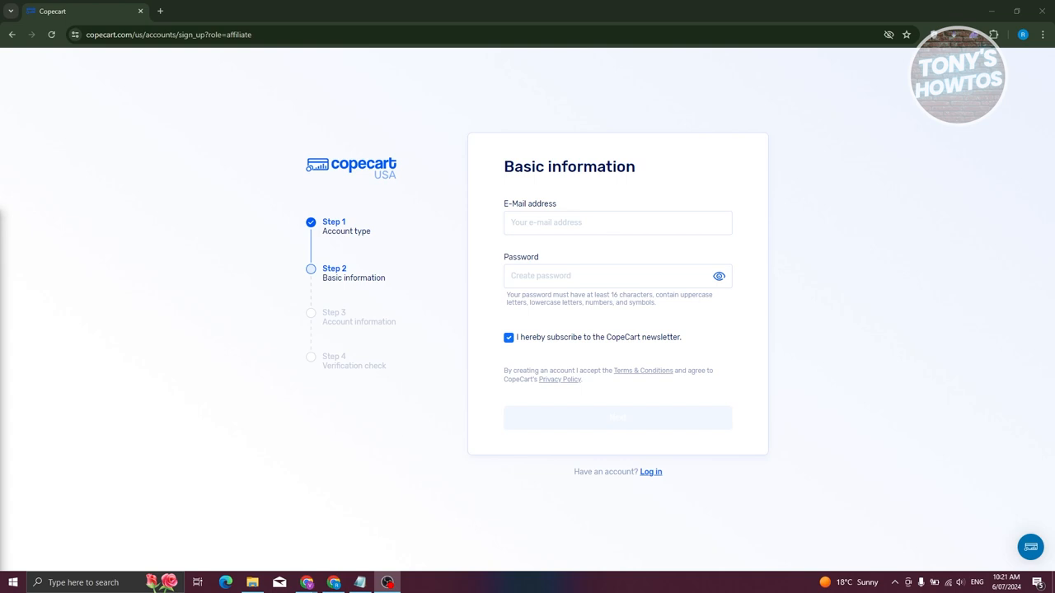
pyautogui.moveTo(286, 306)
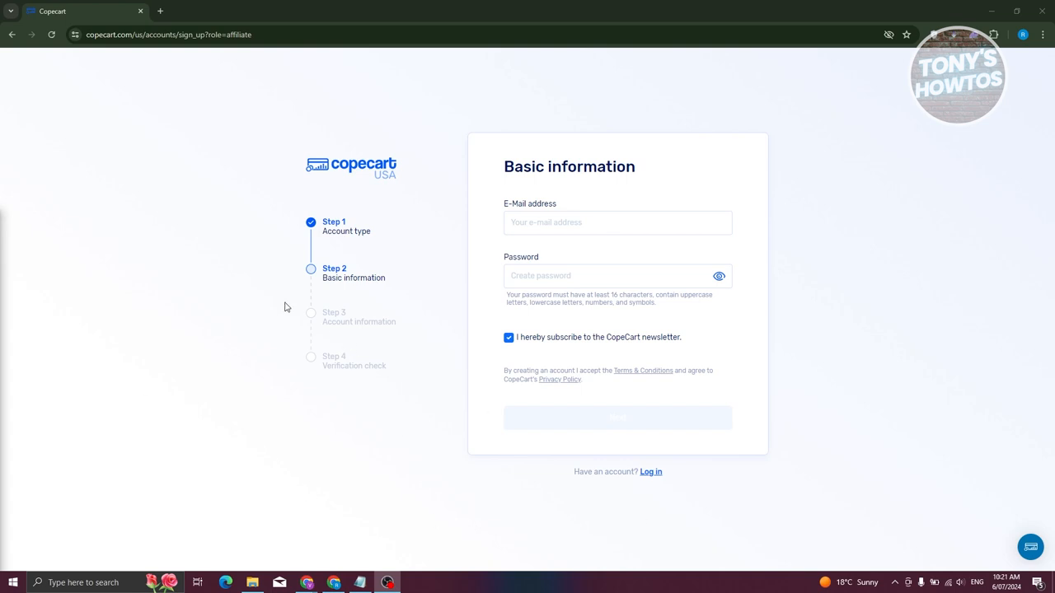
pyautogui.moveTo(231, 239)
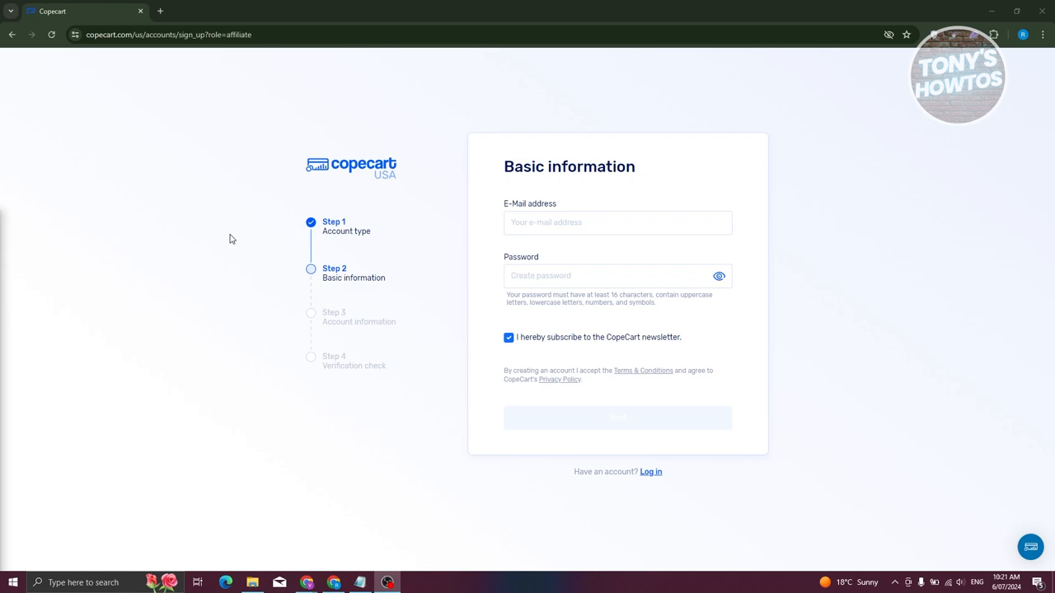
pyautogui.moveTo(36, 66)
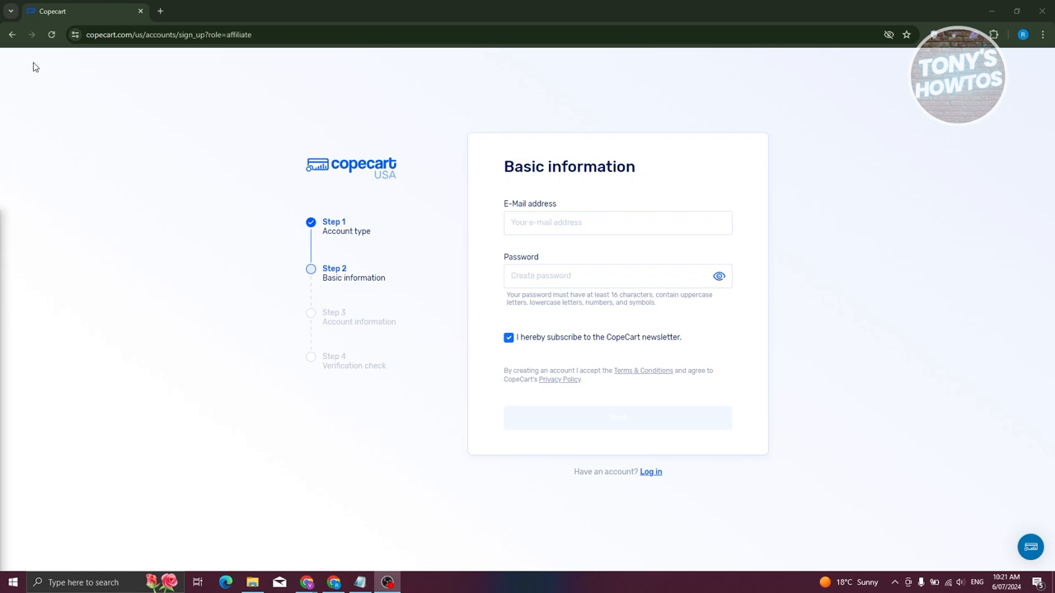